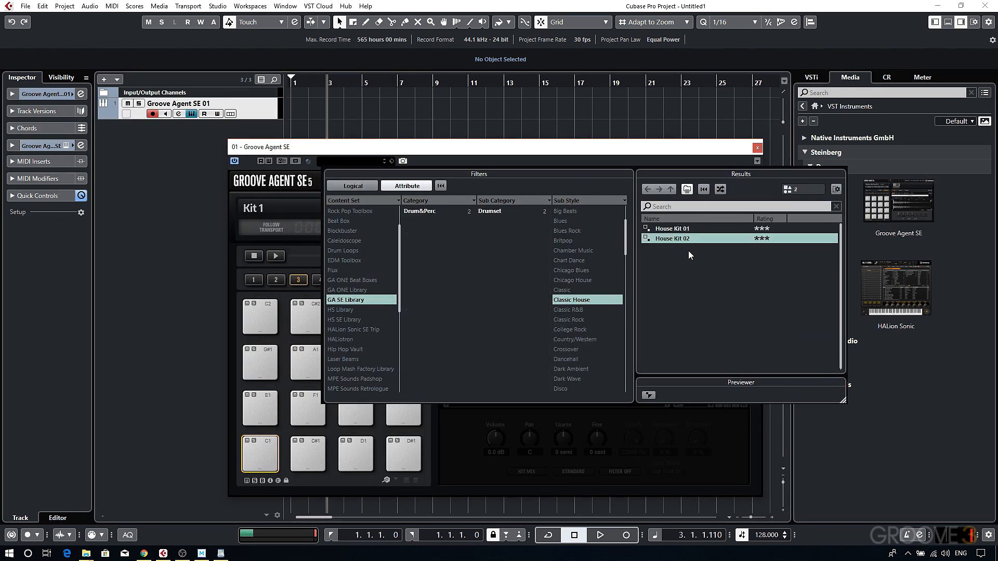
Load the House Kit 02 drum kit into Groove Agent SE and close the plugin window.
double_click(672, 238)
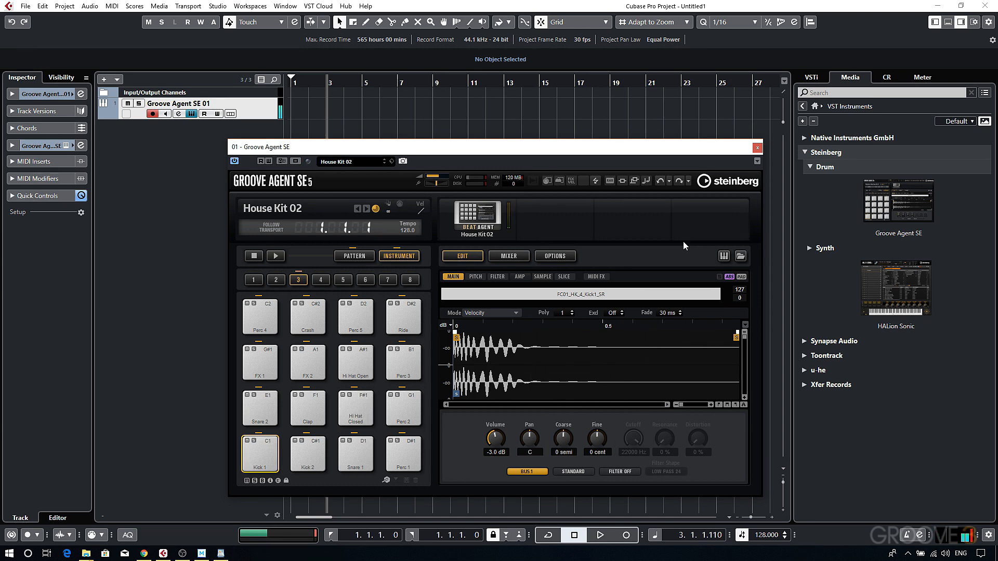
click(757, 146)
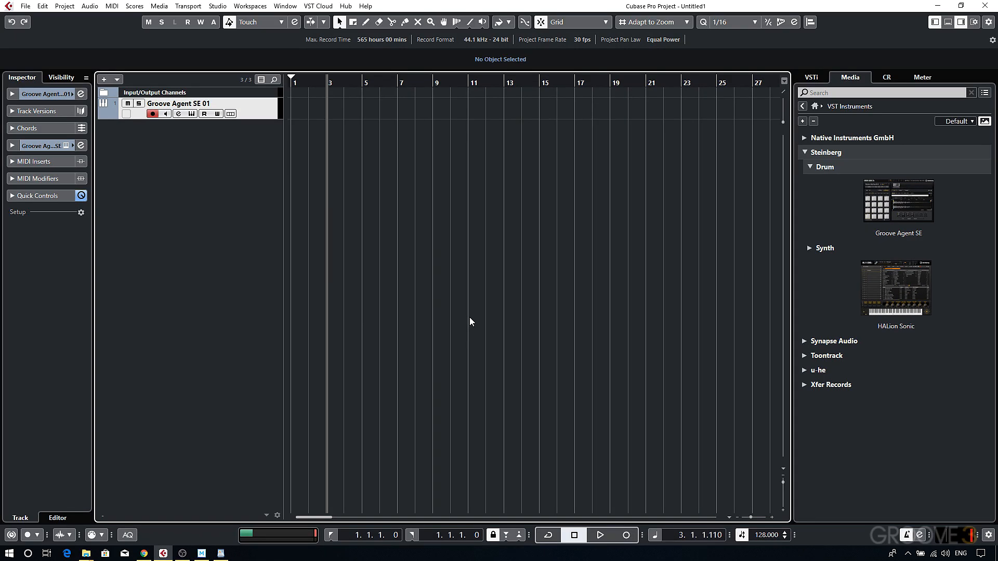
Drag the Transport bar tempo value up from 128 to 130 BPM.
click(599, 534)
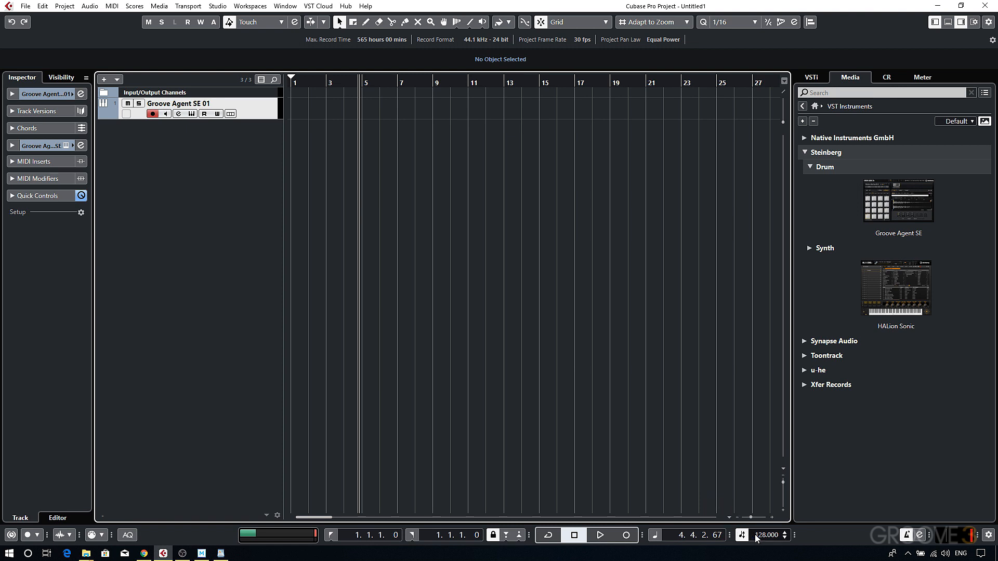
drag(768, 535, 768, 541)
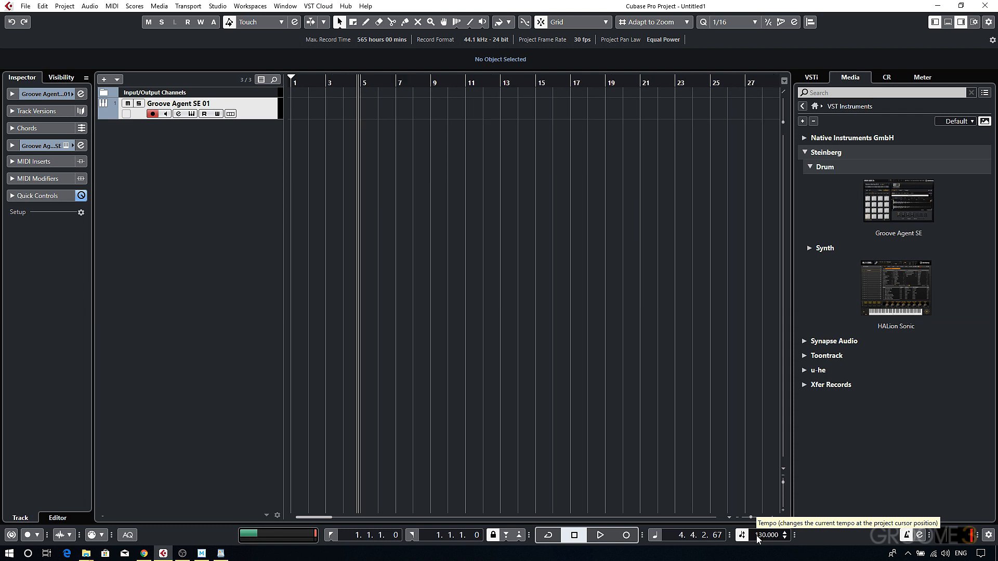
mouse_move(76, 10)
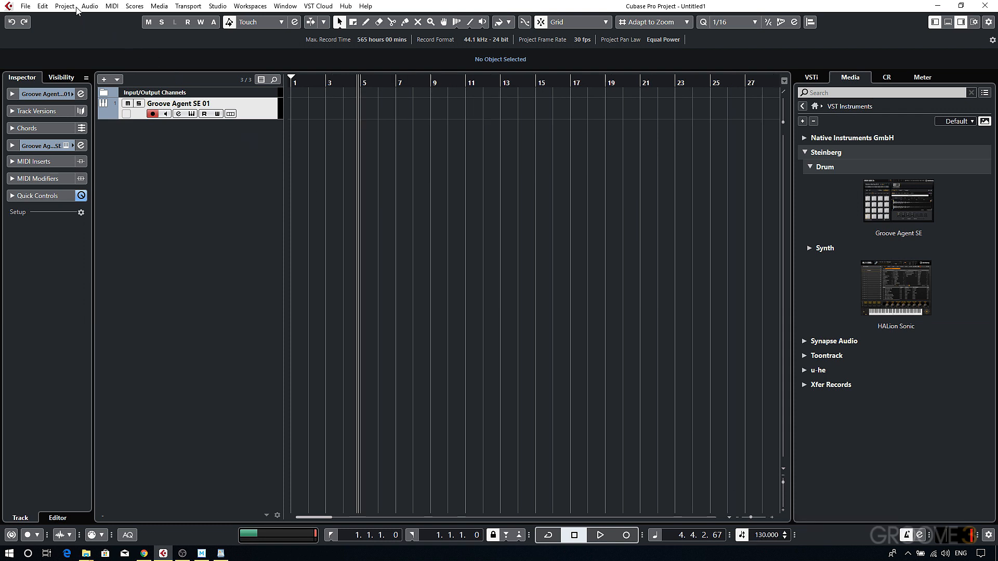
Tap a 133 BPM tempo in the Beat Calculator and apply it at the tempo track start.
click(65, 6)
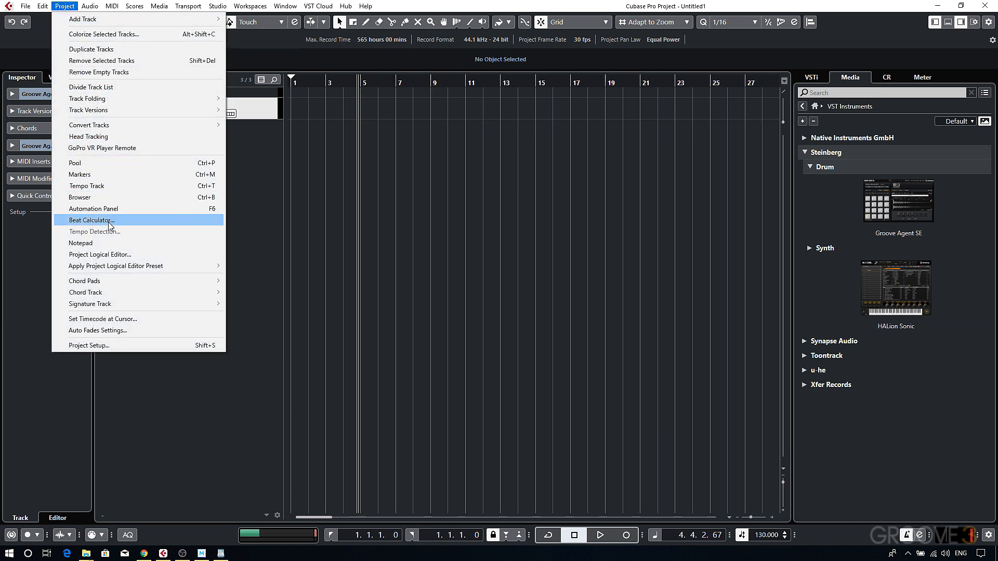
click(92, 220)
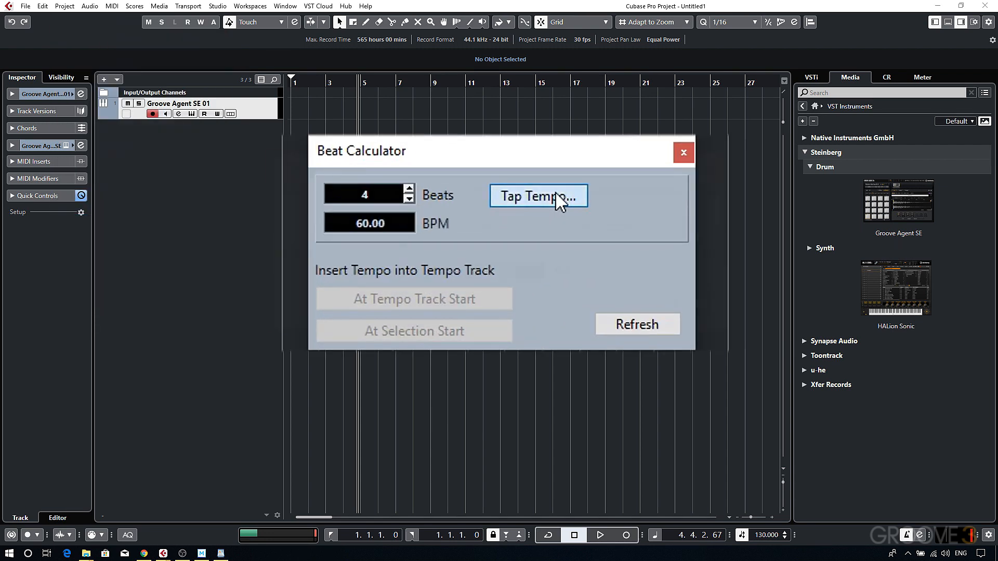
click(537, 196)
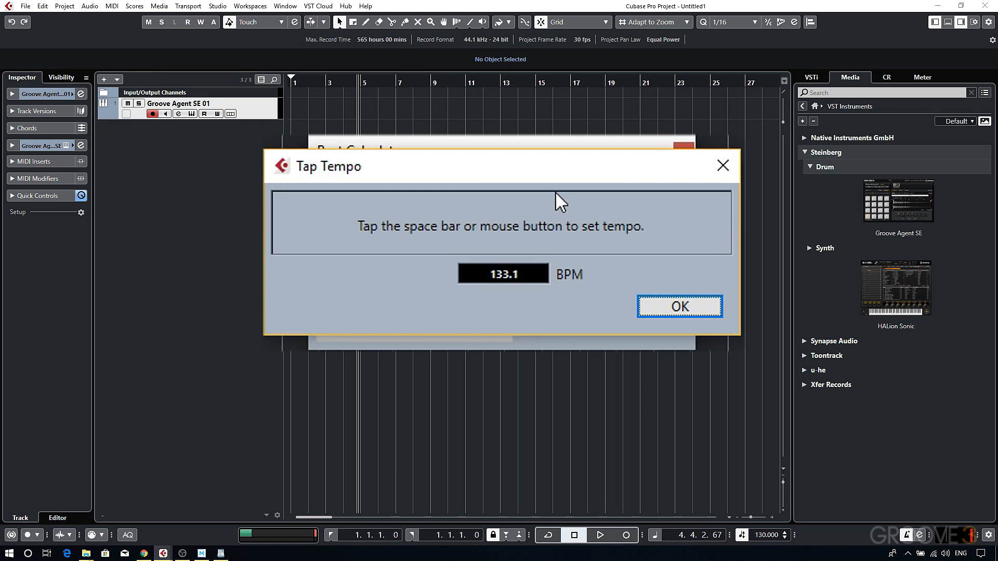
click(678, 306)
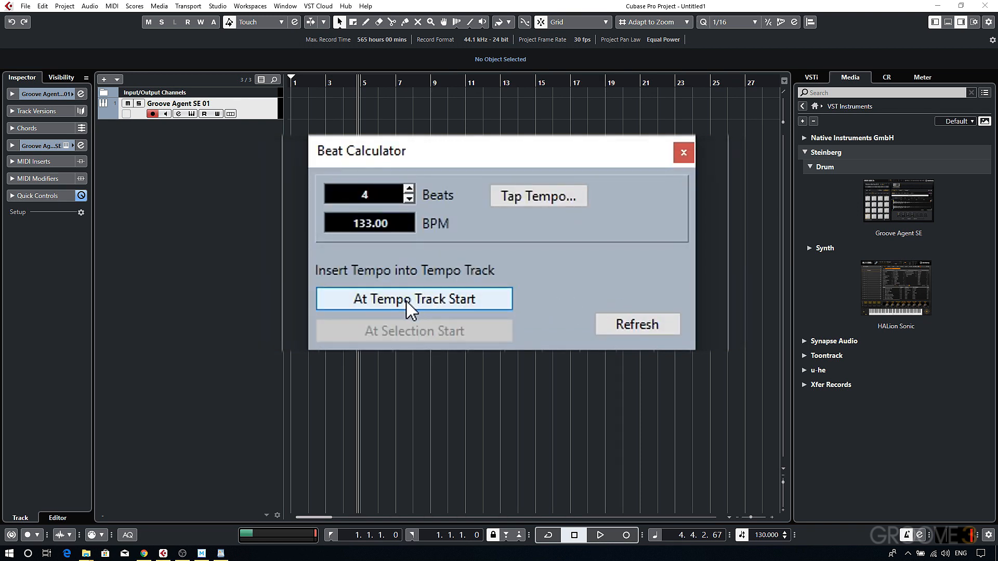
click(413, 300)
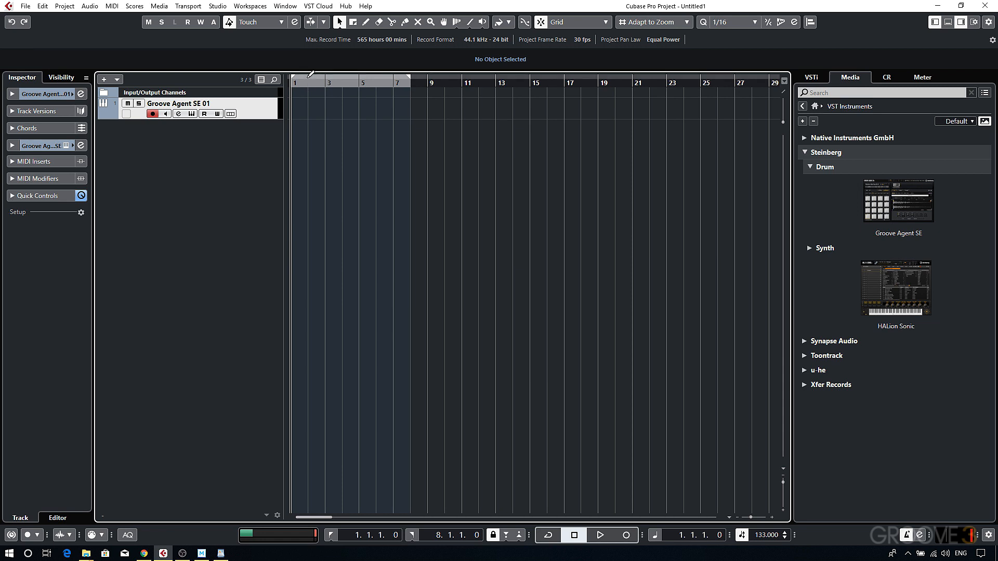
Set the right locator at bar 5 so the range spans bars 1 to 5.
click(311, 82)
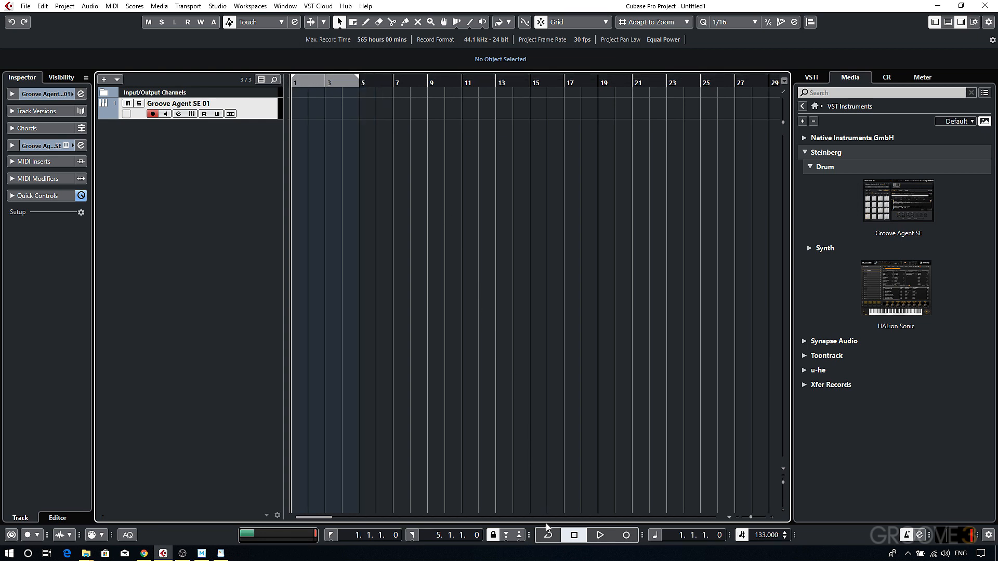
mouse_move(546, 534)
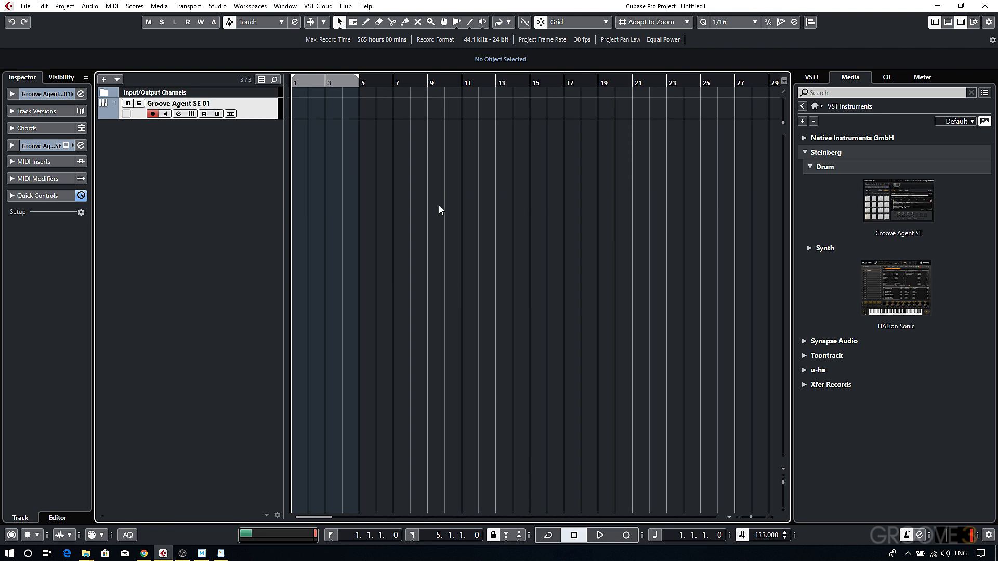
Activate Cycle mode and test-play the bar 1–5 loop, then stop playback.
click(547, 535)
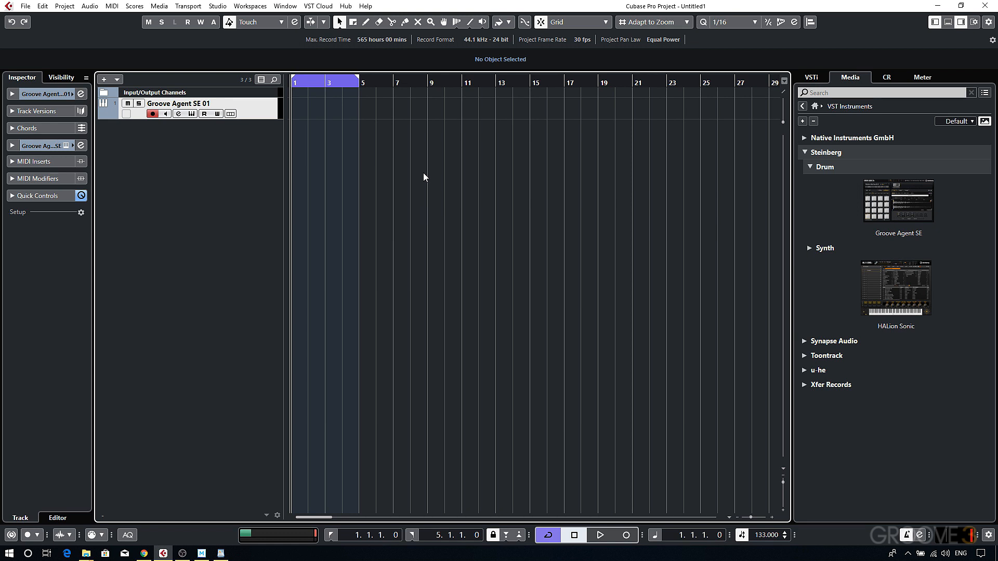
mouse_move(421, 174)
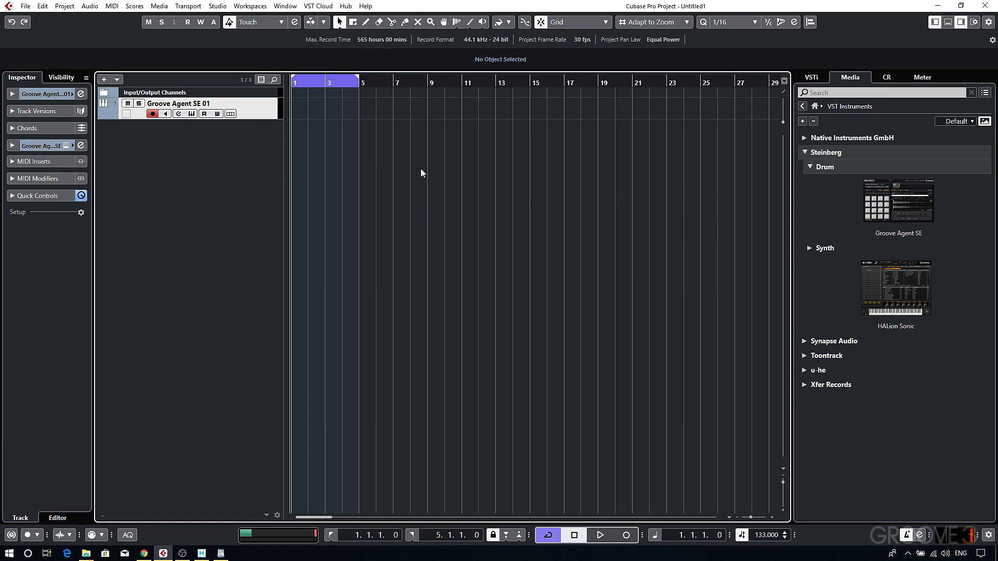
click(597, 536)
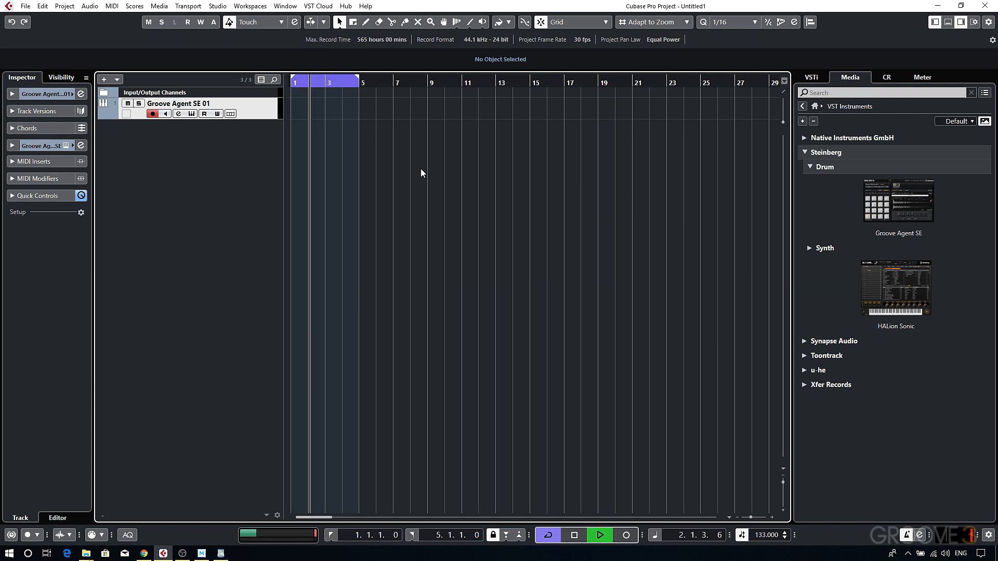
click(597, 534)
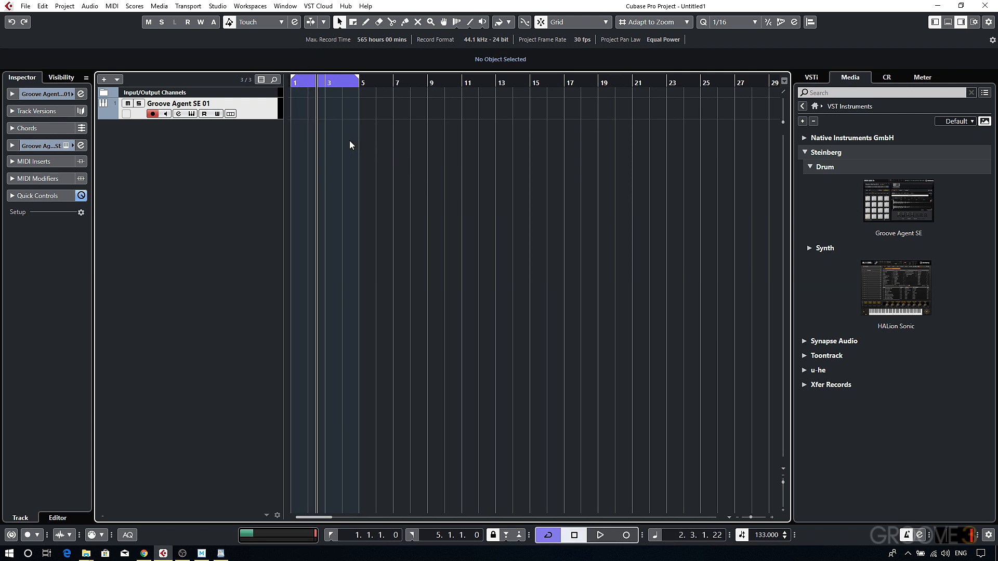
mouse_move(426, 189)
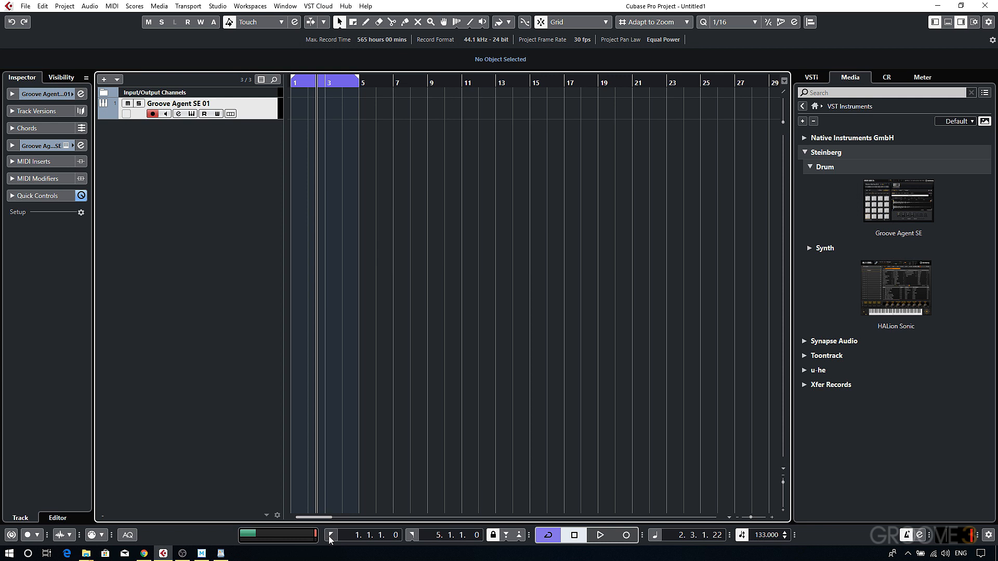
mouse_move(330, 534)
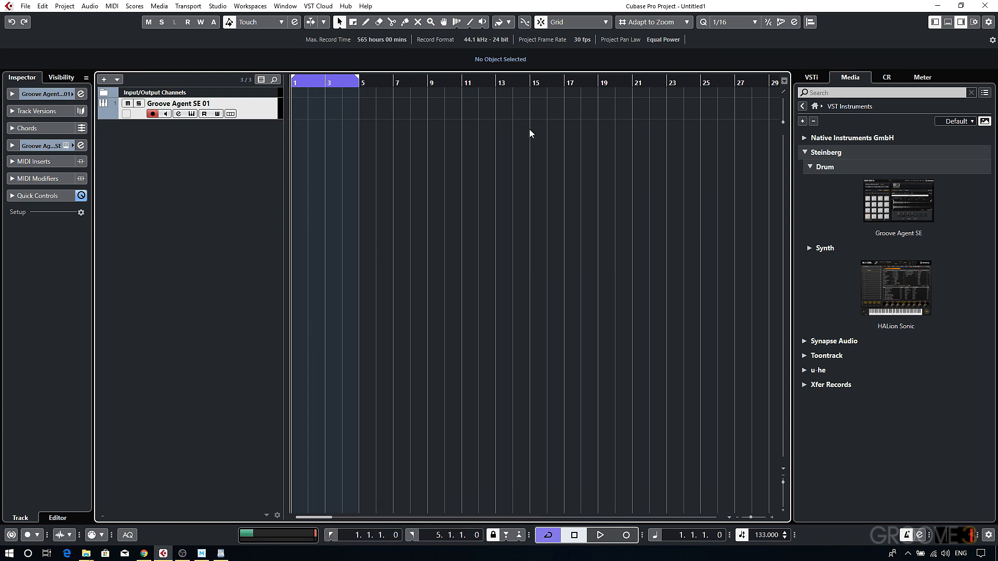
mouse_move(626, 534)
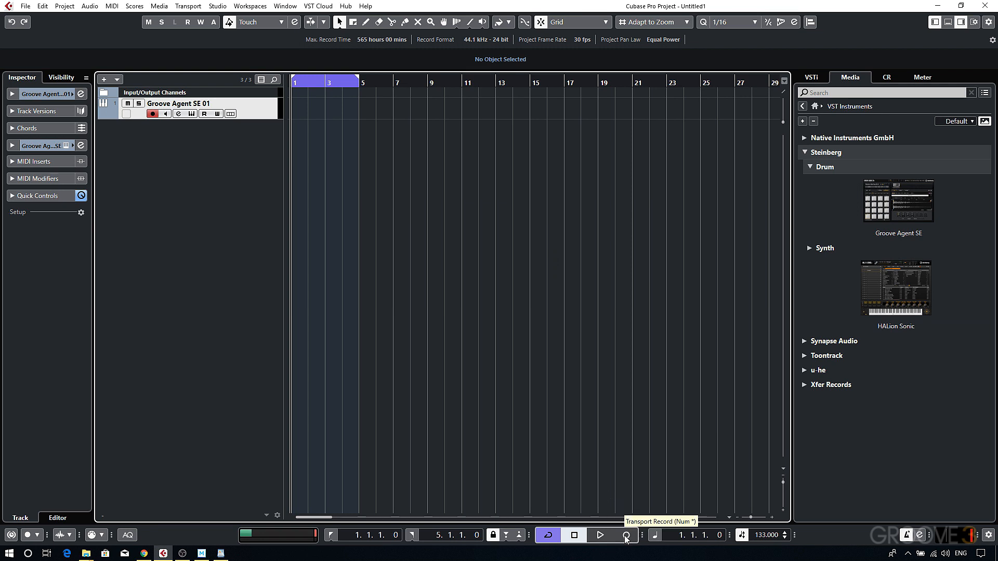
mouse_move(610, 520)
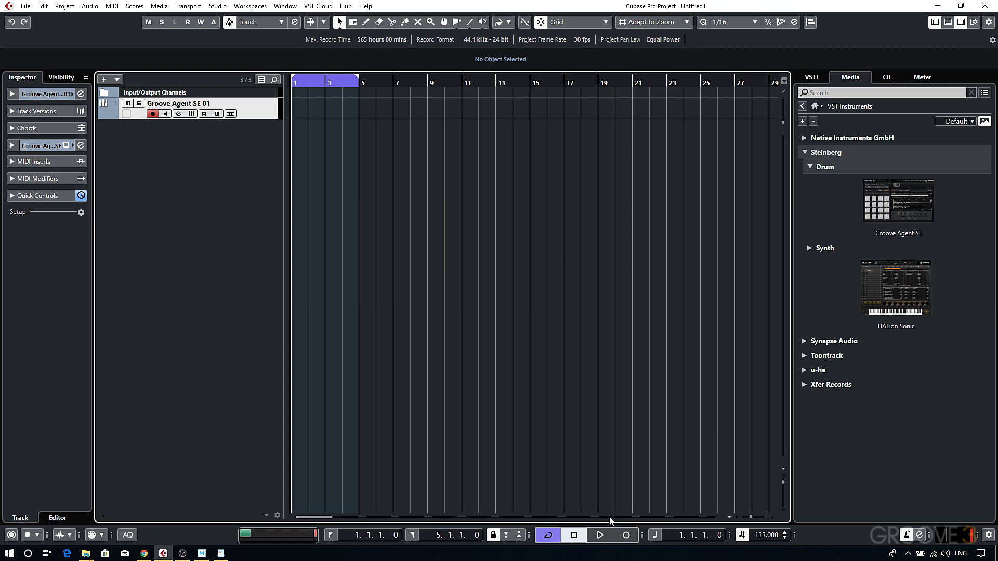
Record a four-bar MIDI drum take on the Groove Agent SE track through the cycle.
click(625, 536)
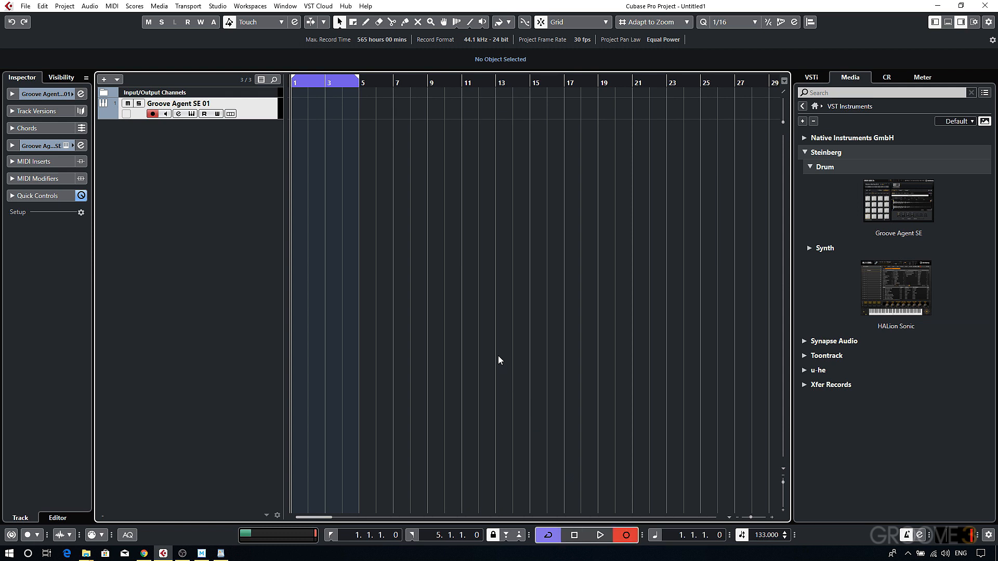
click(598, 535)
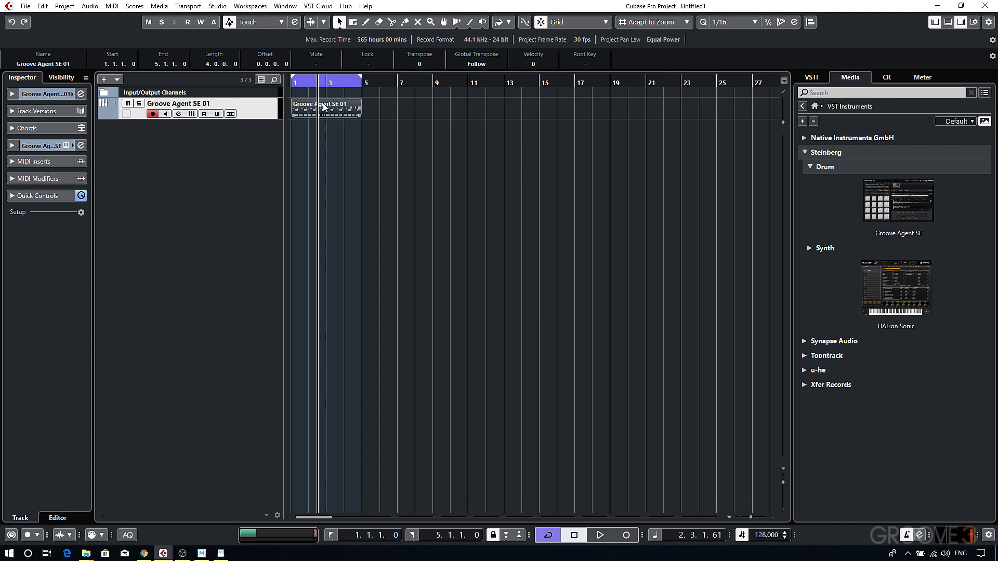
mouse_move(330, 120)
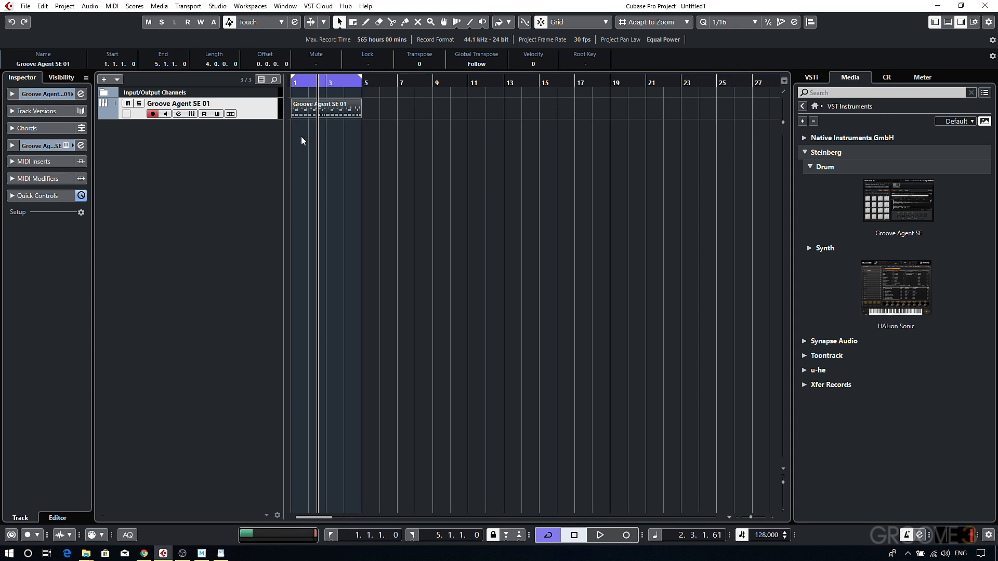
mouse_move(127, 534)
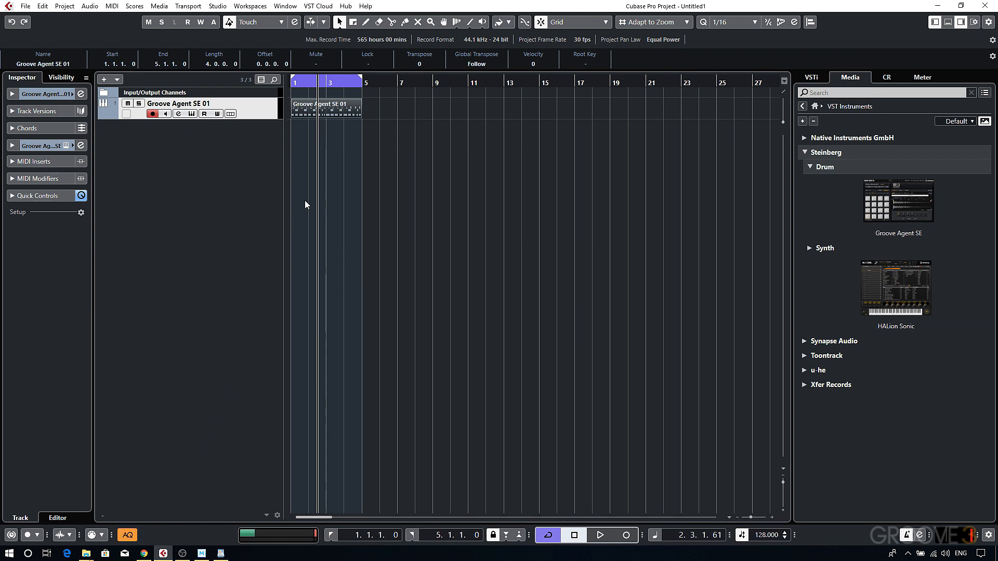
Enable Auto Quantize and record a replacement four-bar drum take, then stop playback.
click(324, 145)
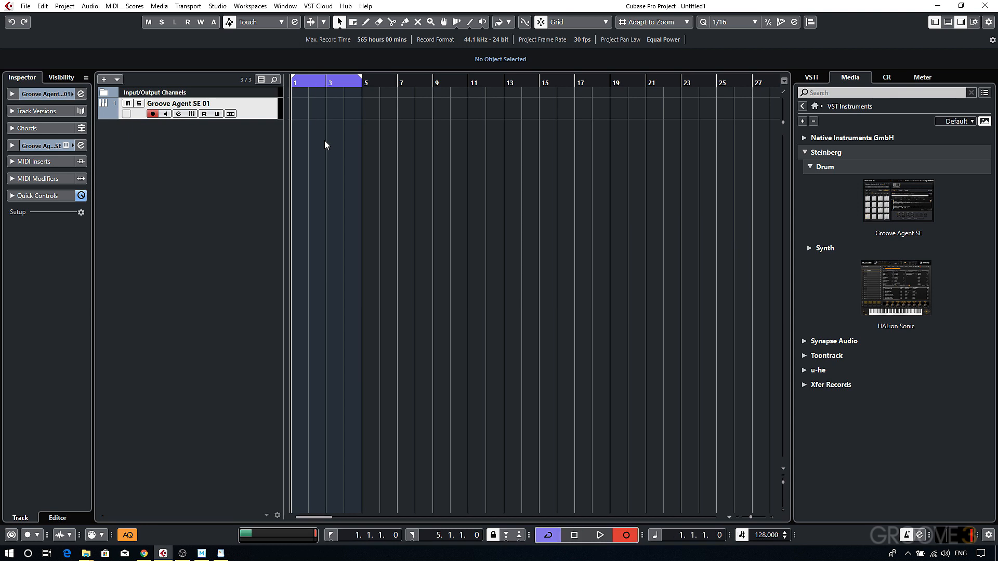
click(599, 534)
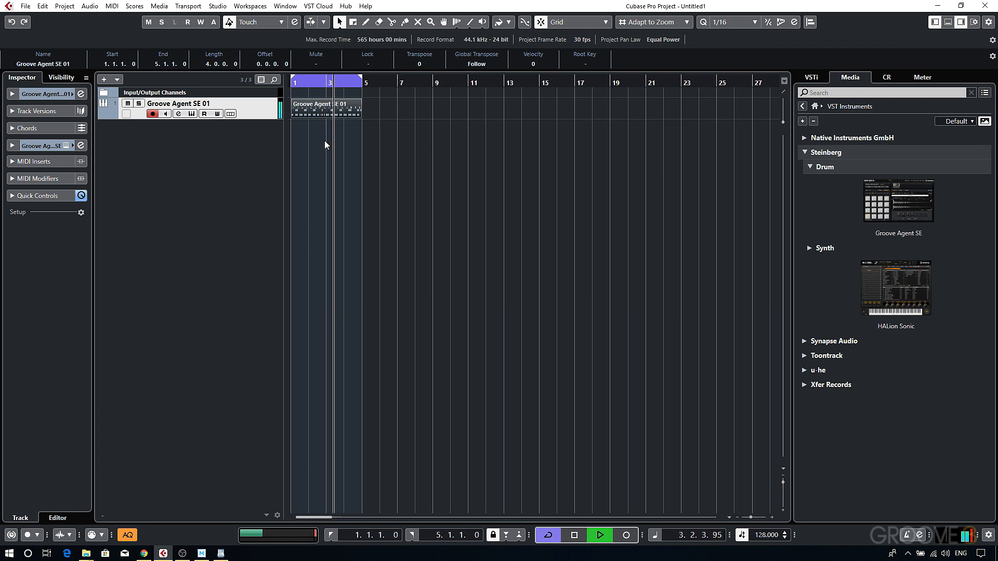
click(598, 534)
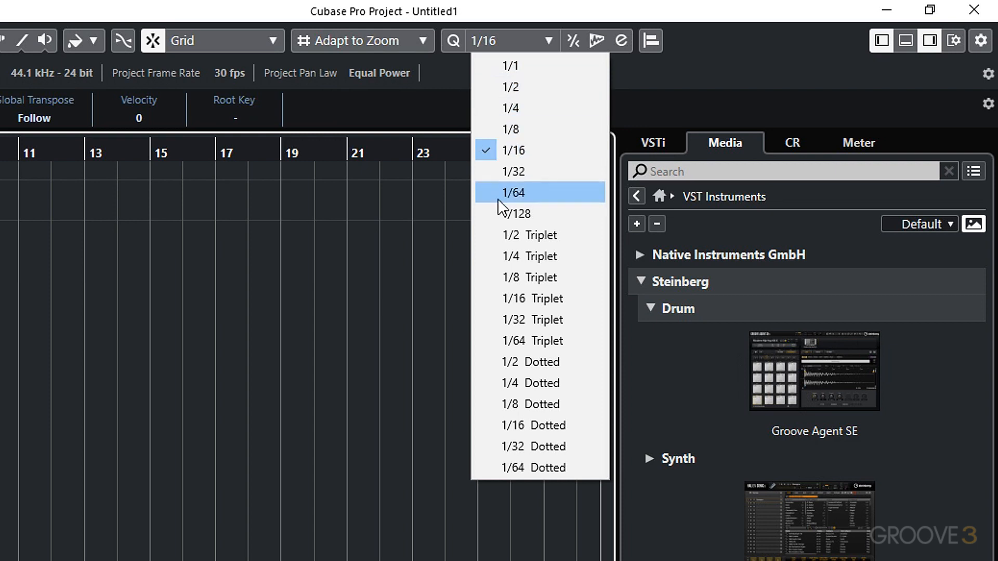
mouse_move(514, 299)
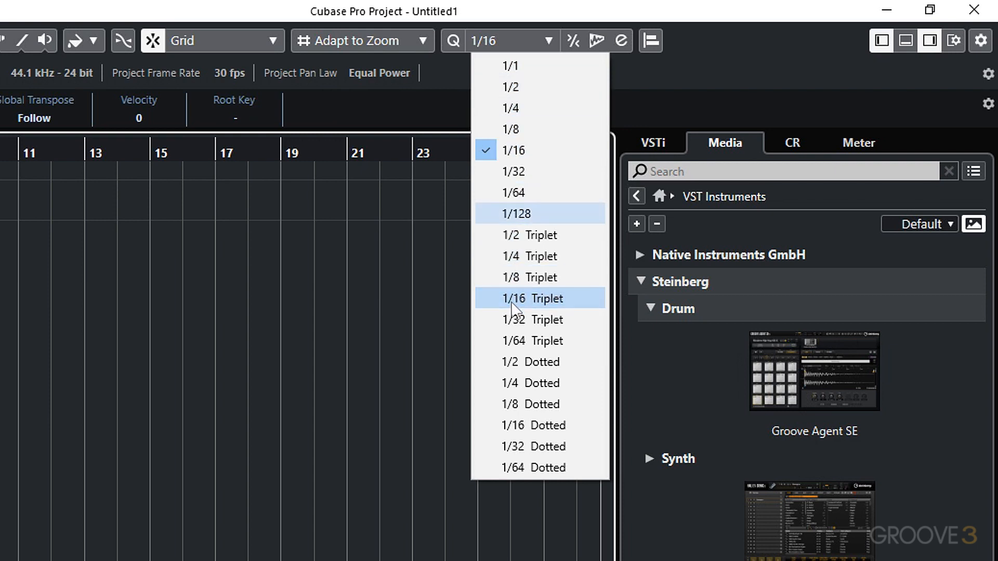
mouse_move(516, 213)
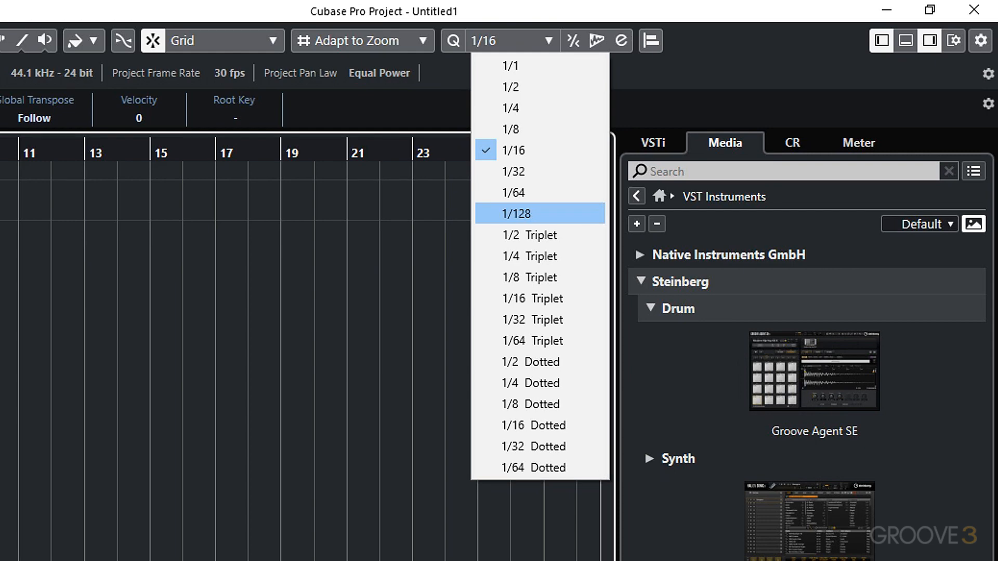
mouse_move(512, 150)
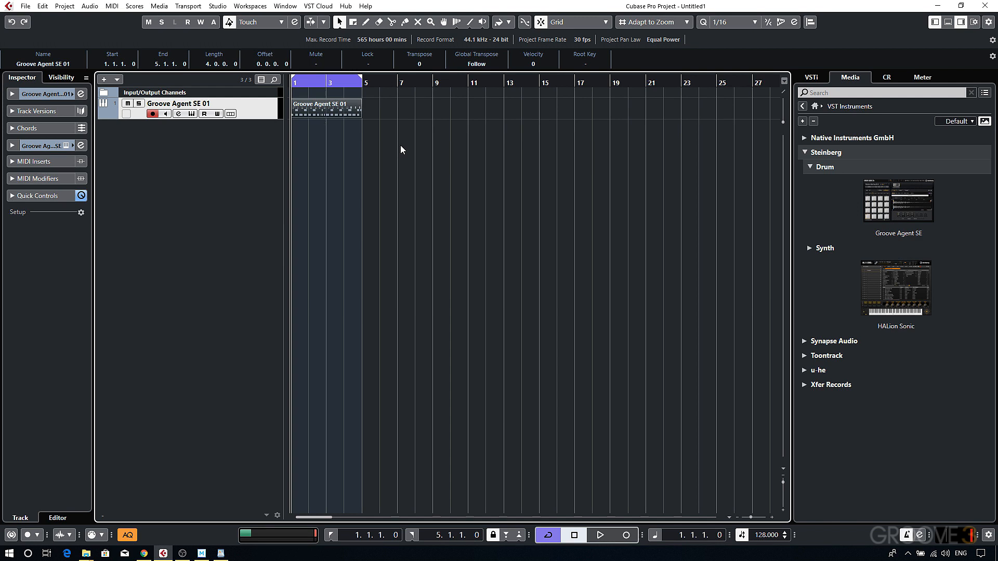
Set the metronome count-in to 1 bar in Metronome Setup and start recording a new take.
click(188, 6)
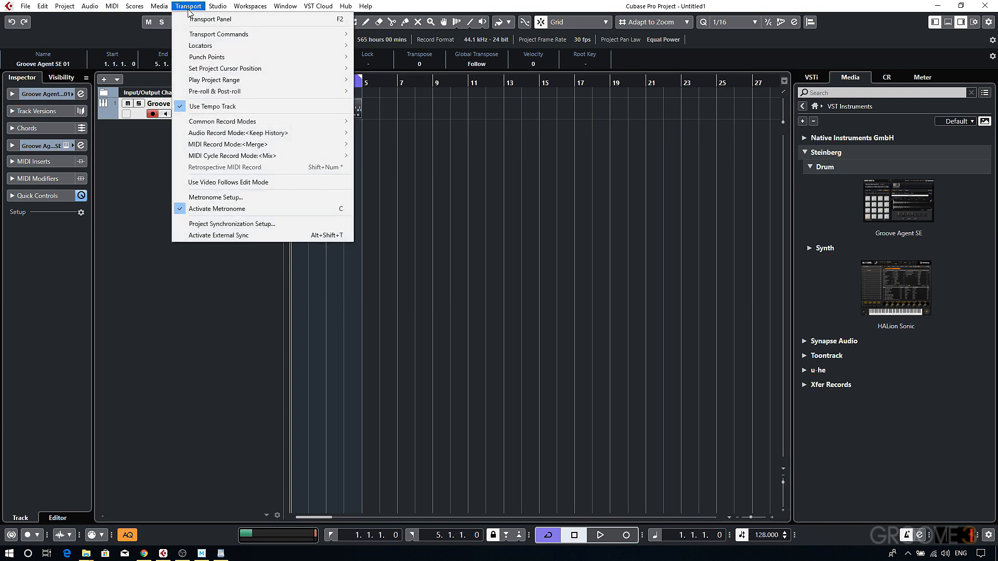
click(216, 198)
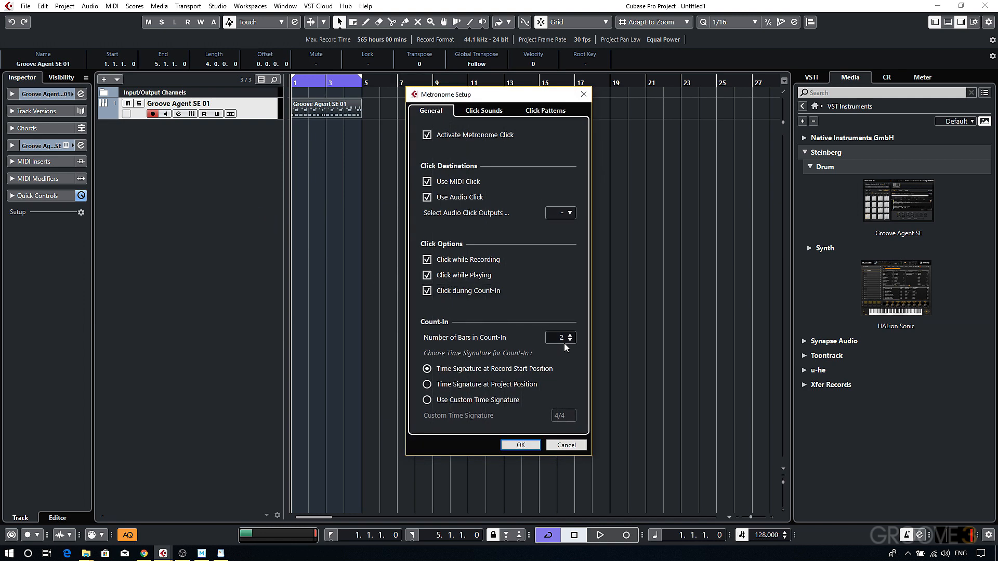
click(569, 340)
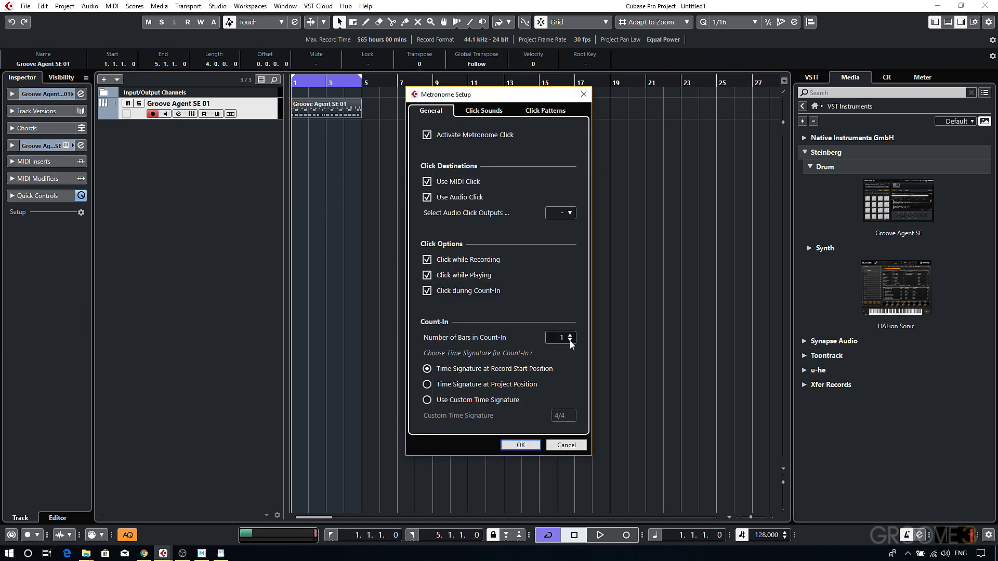
click(520, 445)
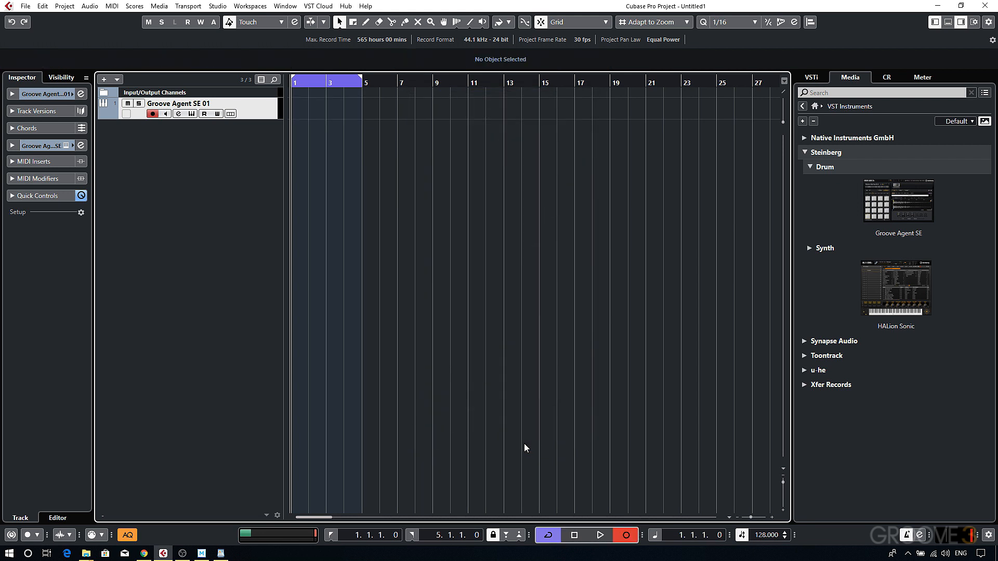
click(599, 535)
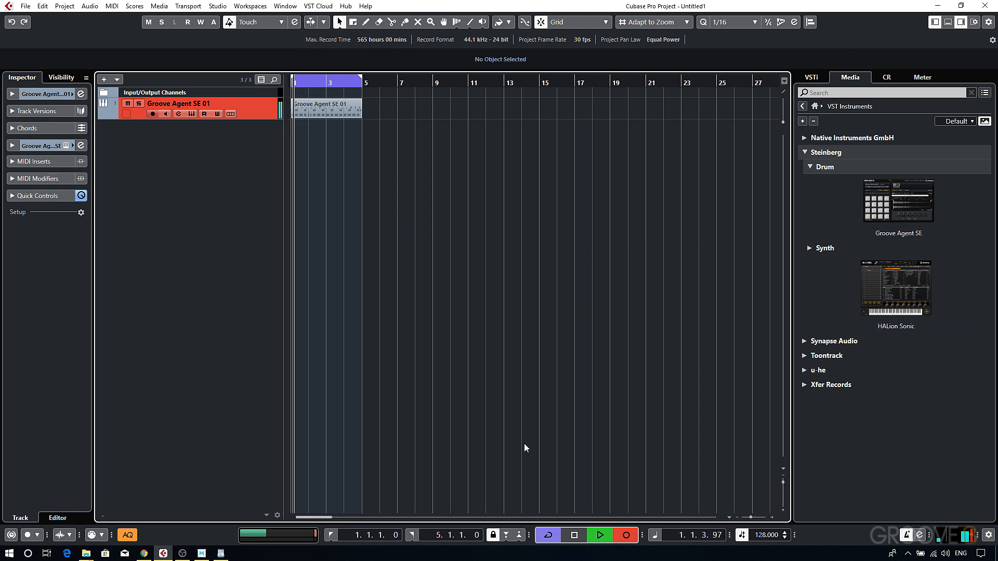
End the drum recording over bars 1–5 and stop playback of the new take.
click(326, 107)
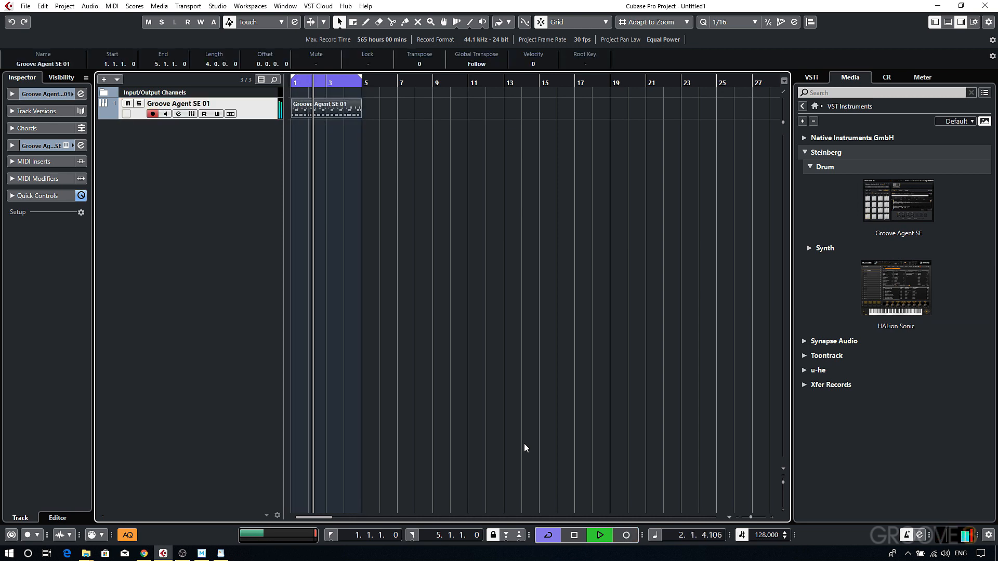
click(599, 534)
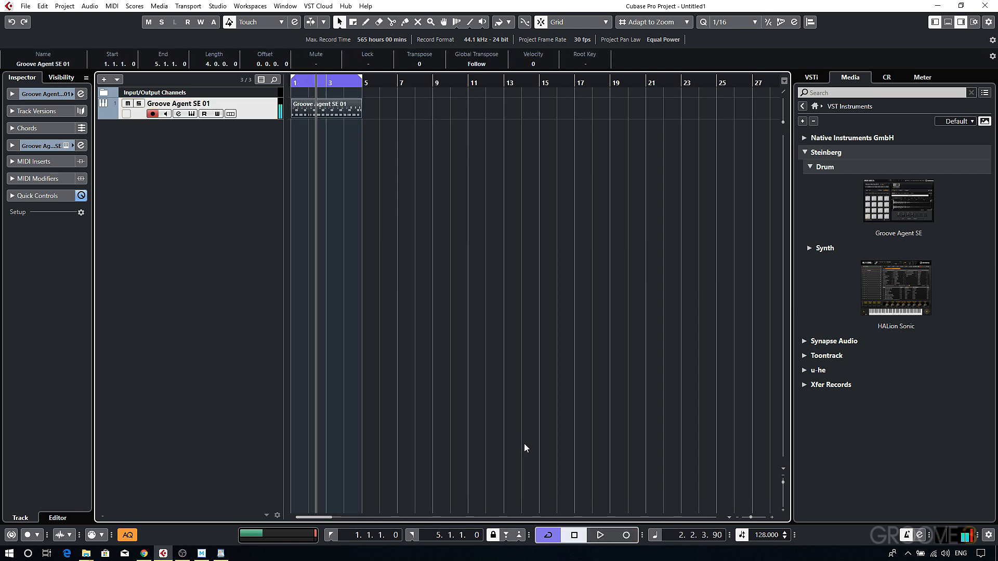